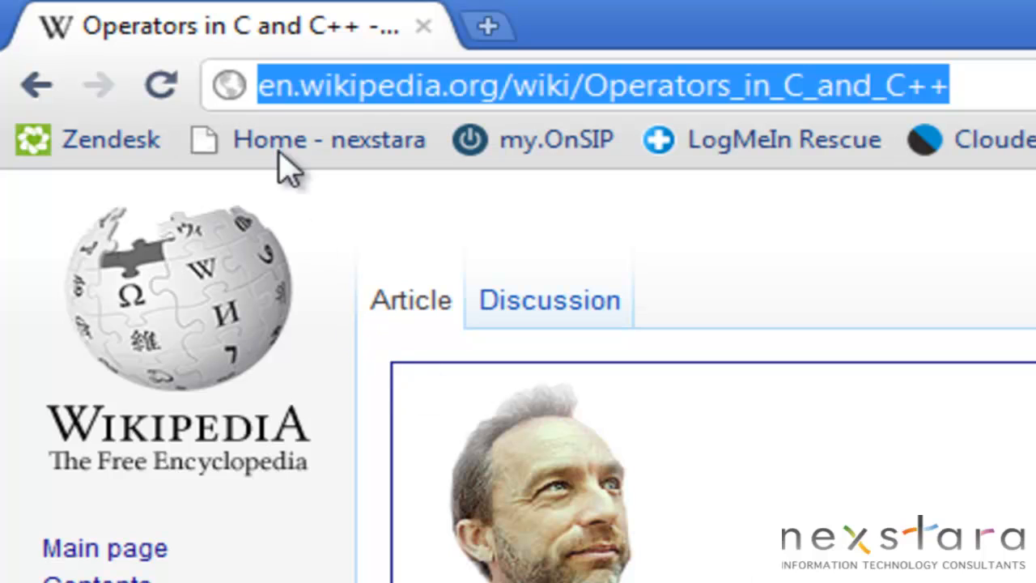
mouse_move(417, 126)
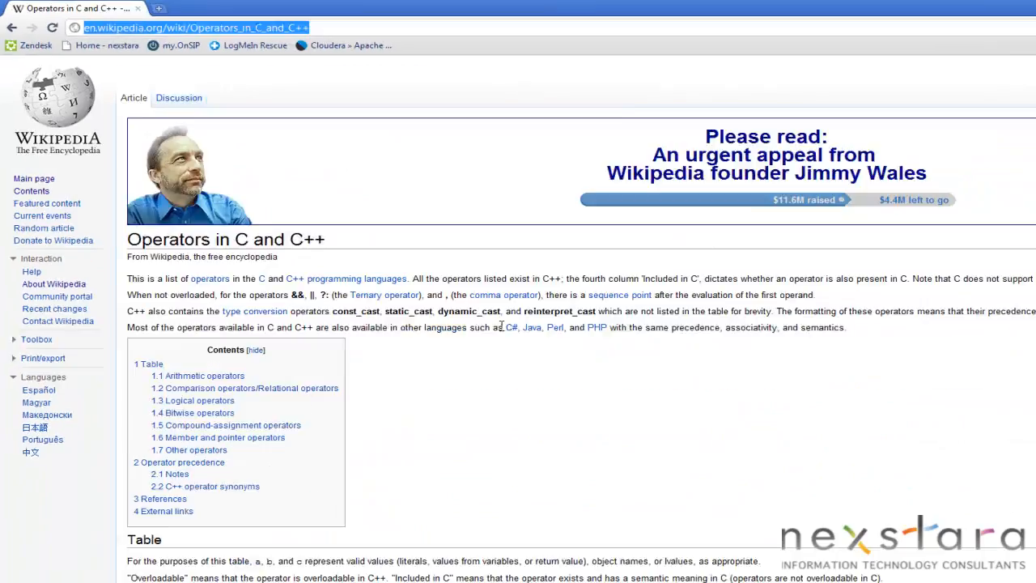
- Scroll the Wikipedia operators article down past the precedence table to its Notes section
scroll("down", 3)
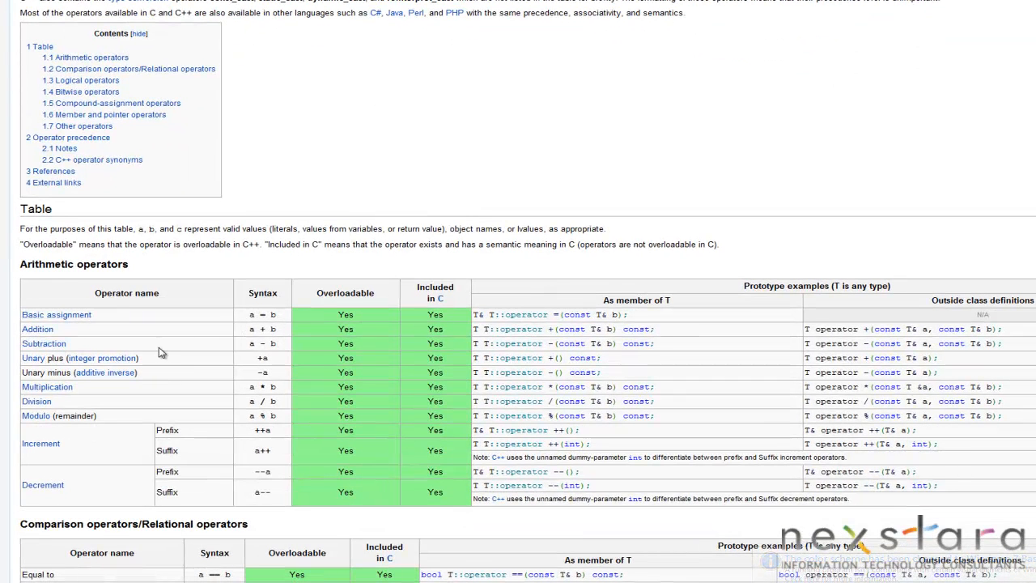
scroll("down", 3)
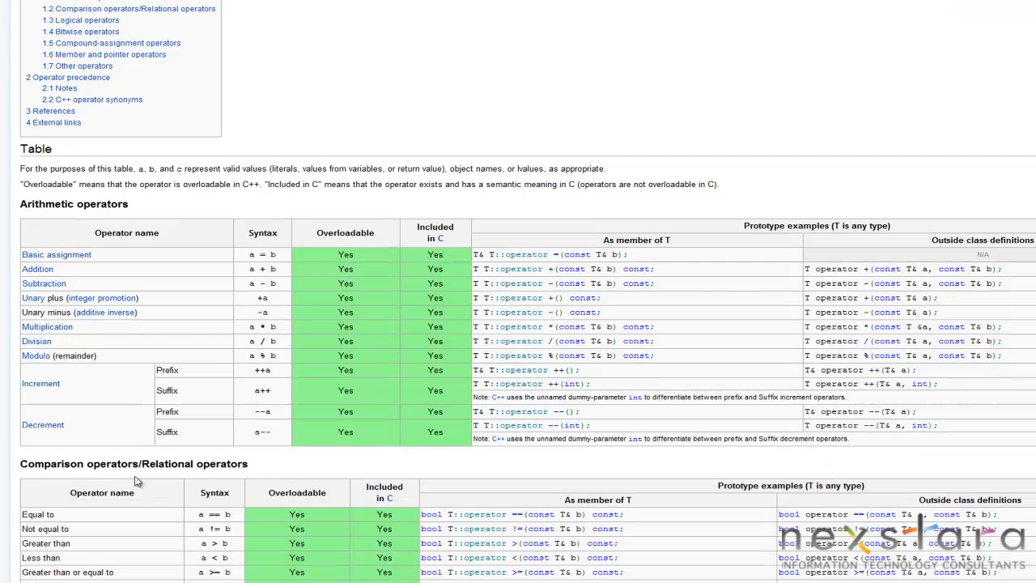
mouse_move(156, 416)
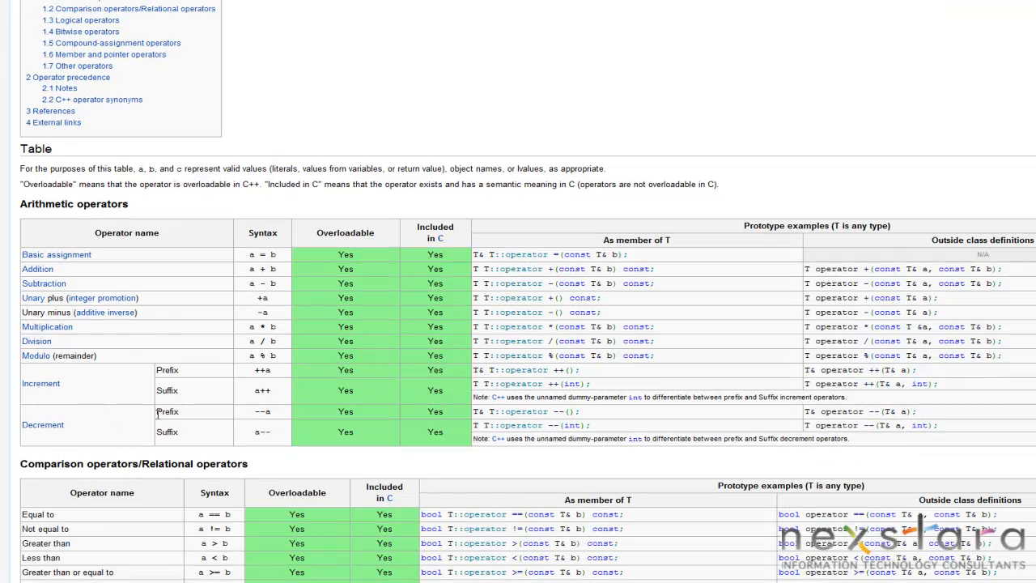
scroll("down", 3)
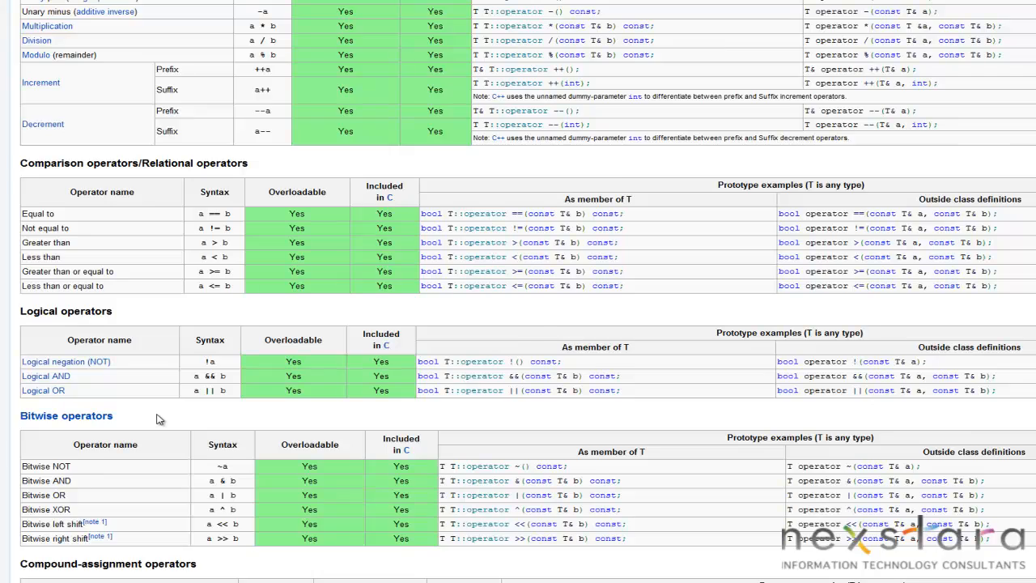
scroll("down", 3)
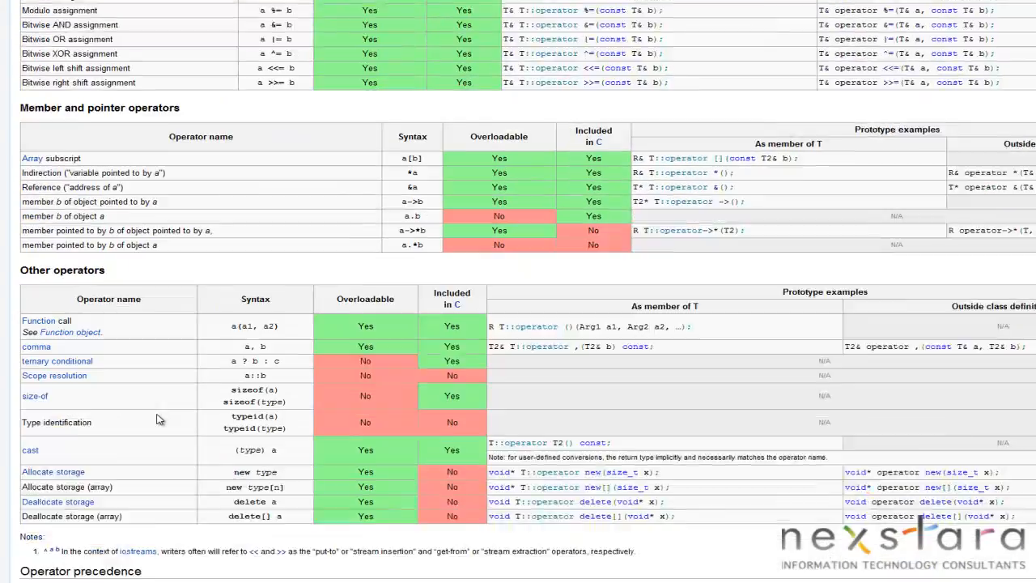
scroll("down", 3)
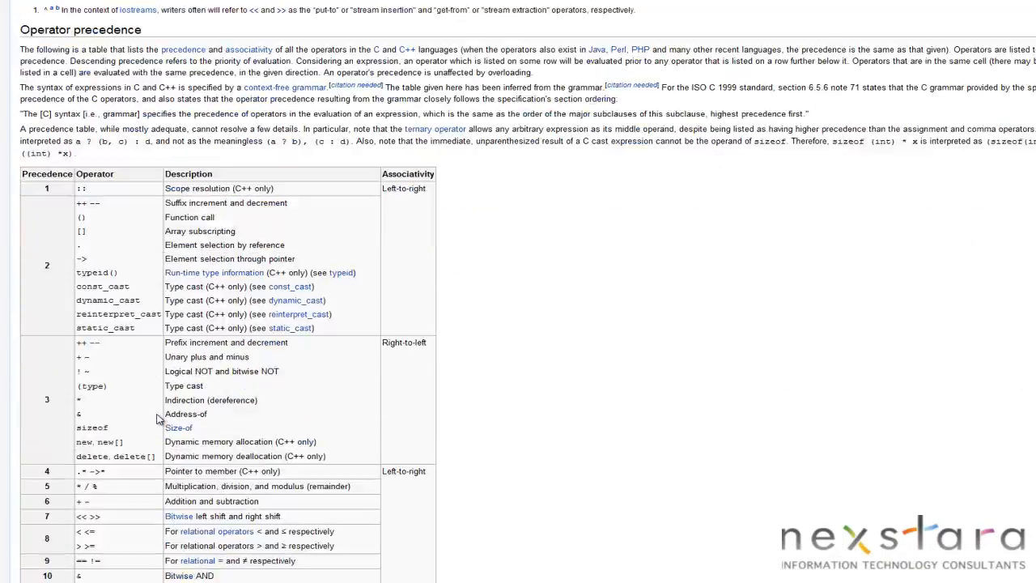
scroll("down", 3)
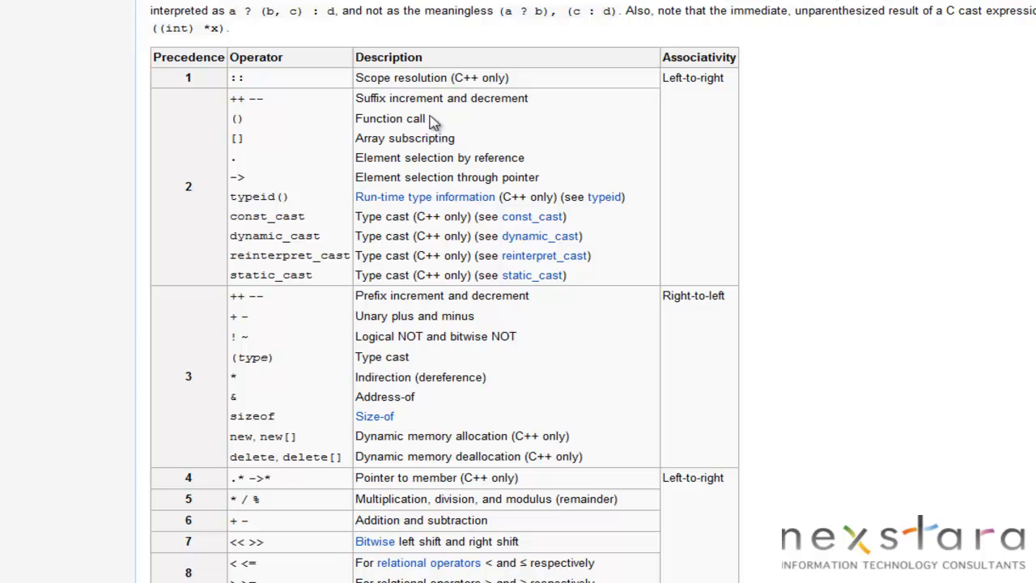
mouse_move(484, 157)
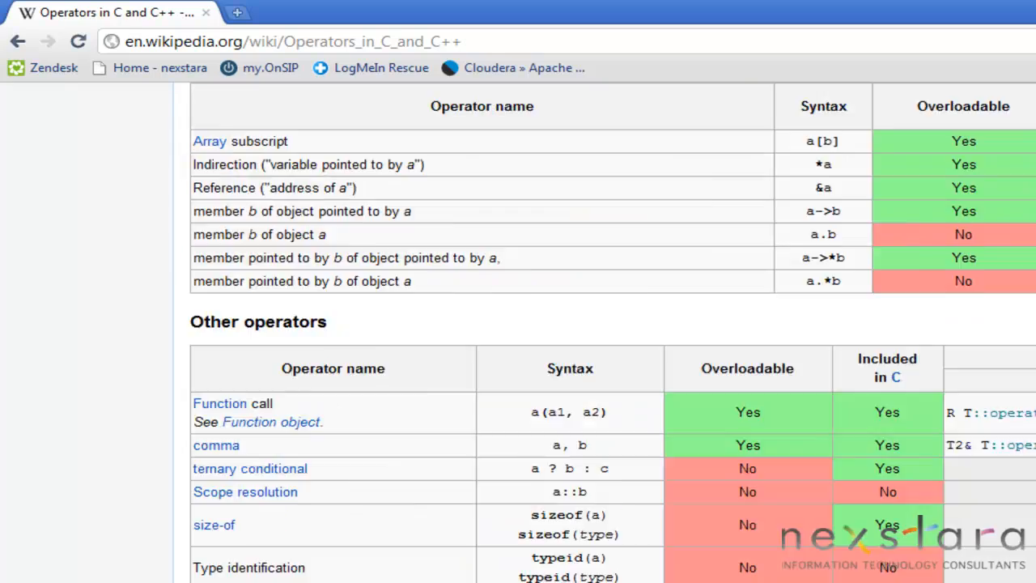
scroll("down", 3)
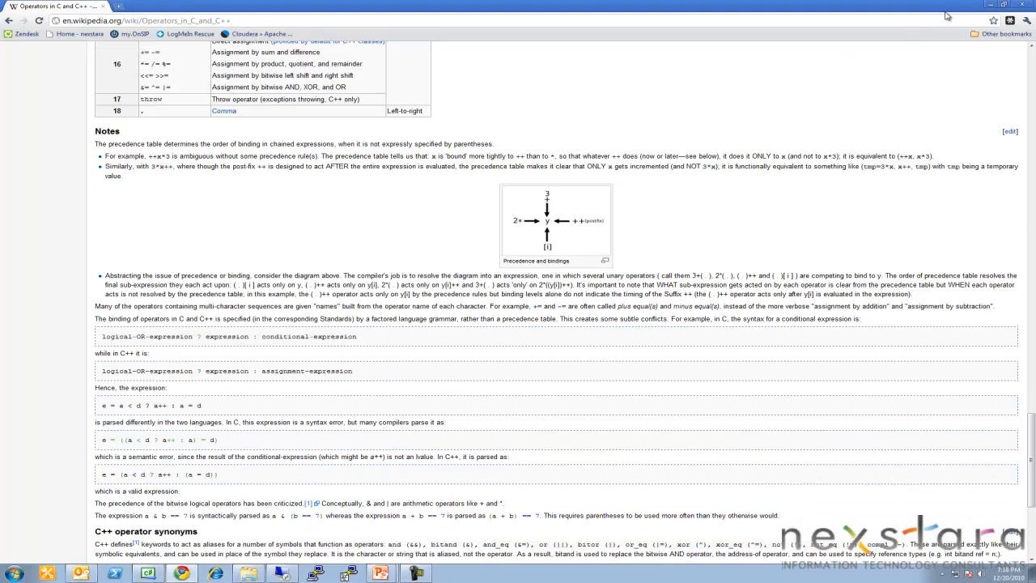
mouse_move(989, 7)
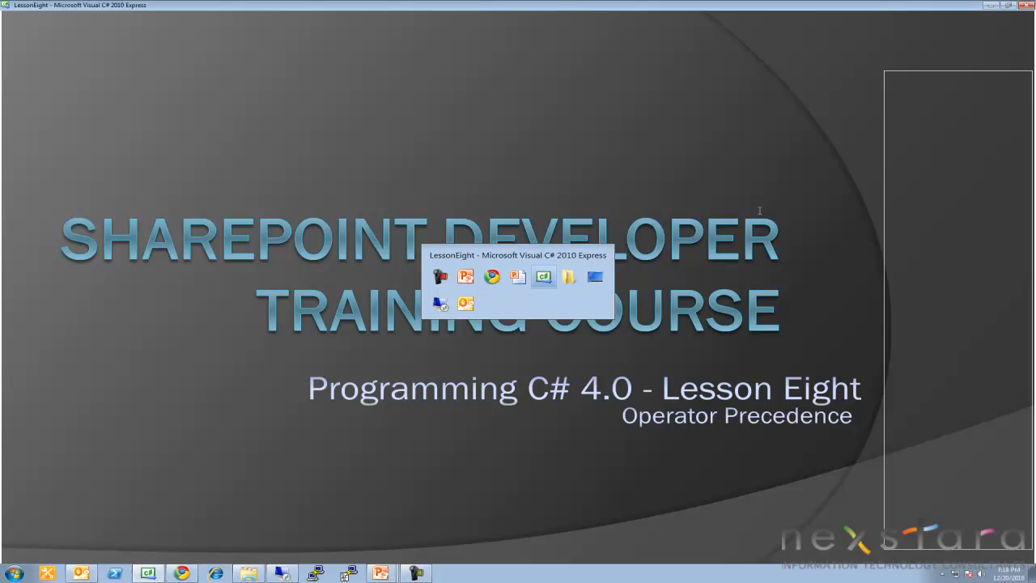
- Inside Main, declare int myInt and assign it 5 + 1 * 6
left_click(544, 278)
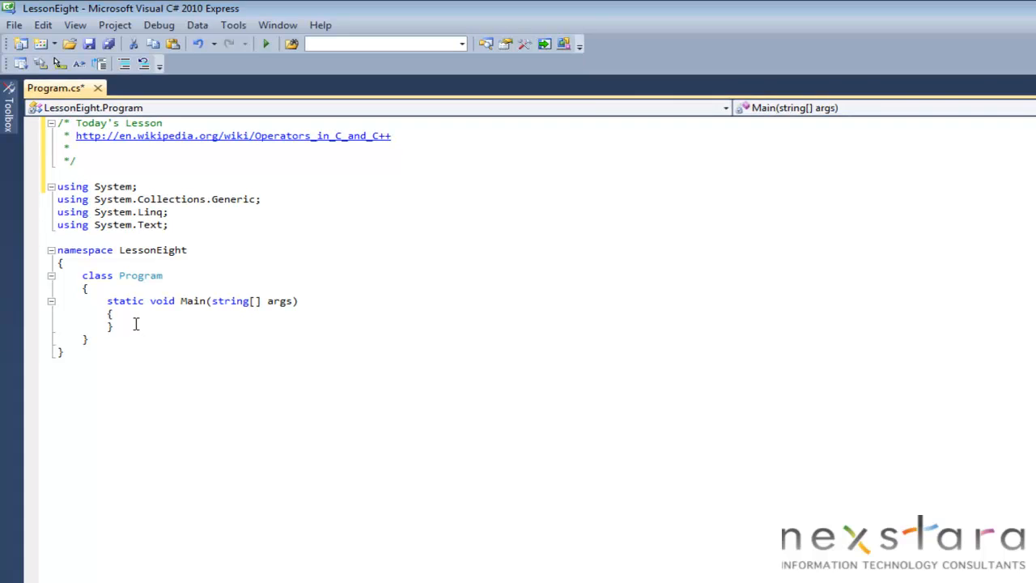
left_click(133, 323)
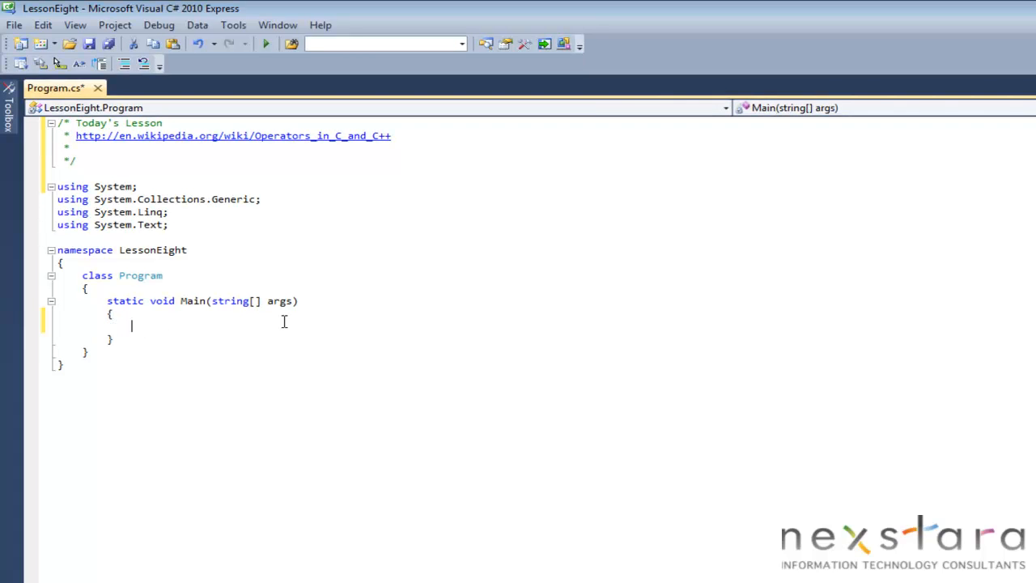
type("int my")
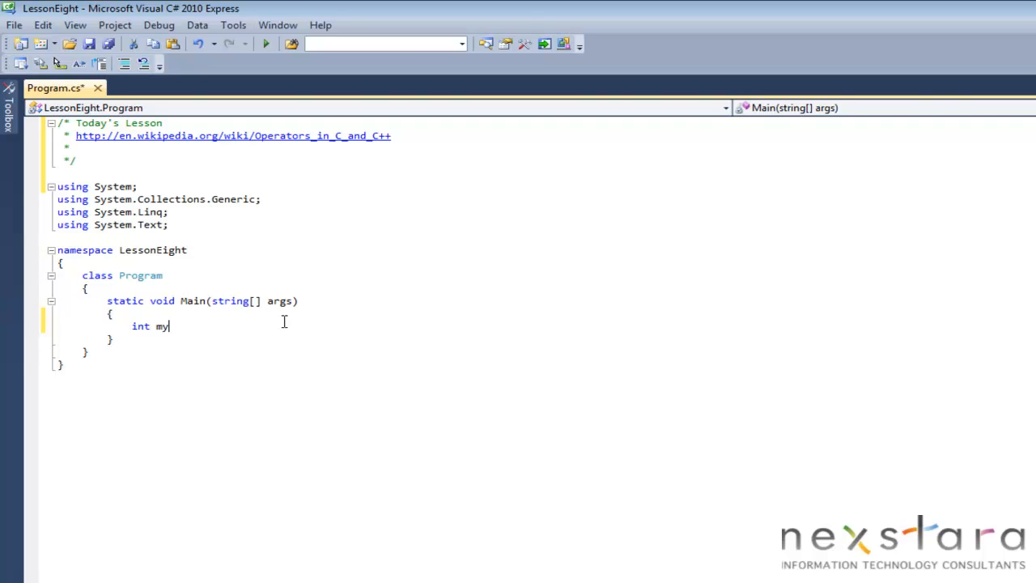
type("Int =")
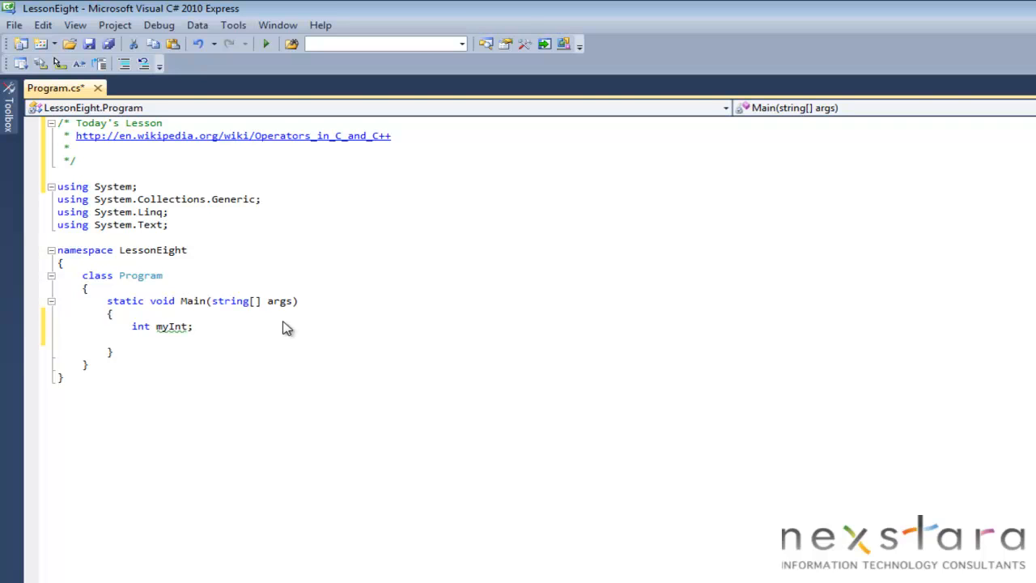
type("myInt =")
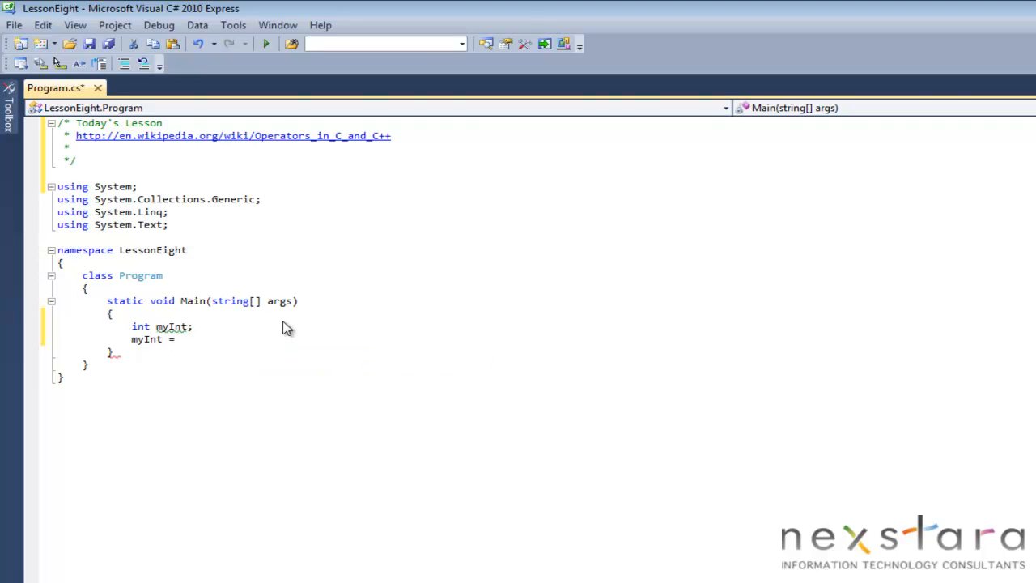
type("5")
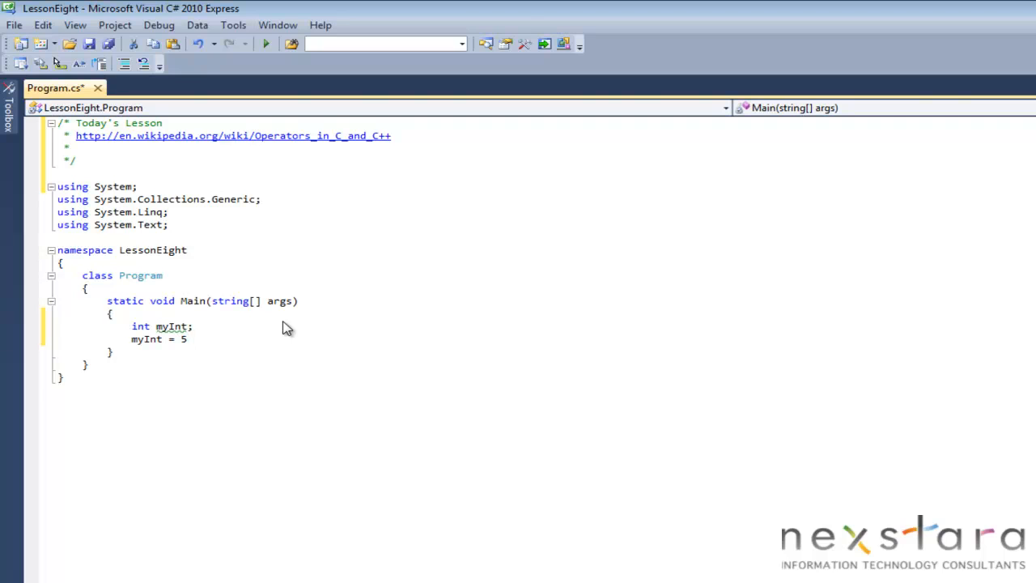
type("+ 1")
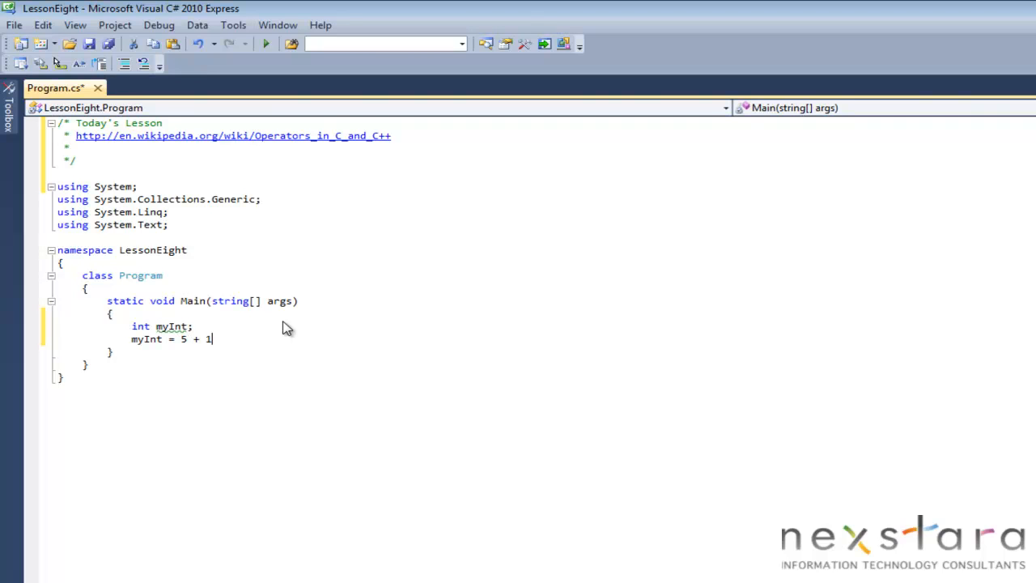
type("* 6")
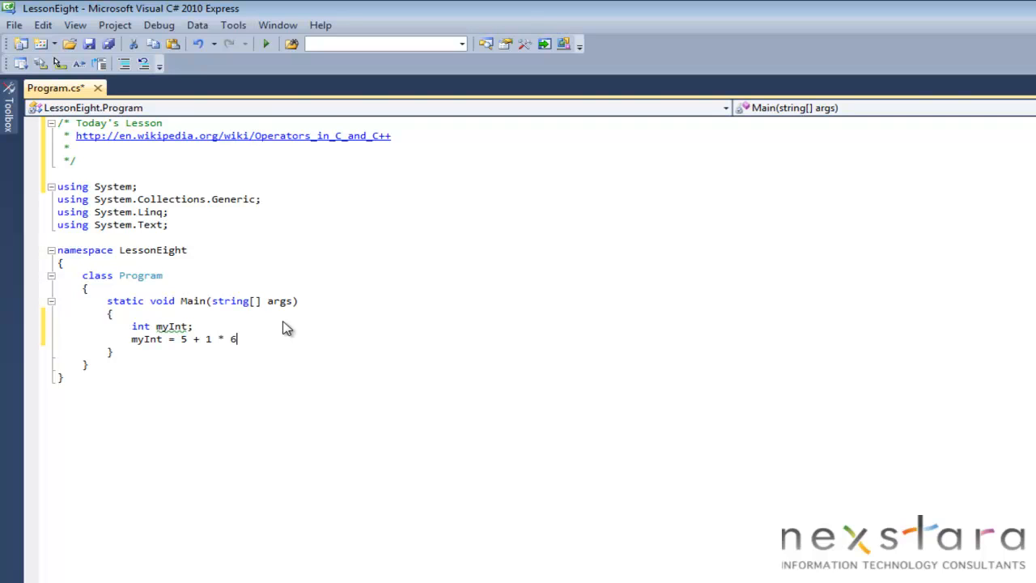
type(";")
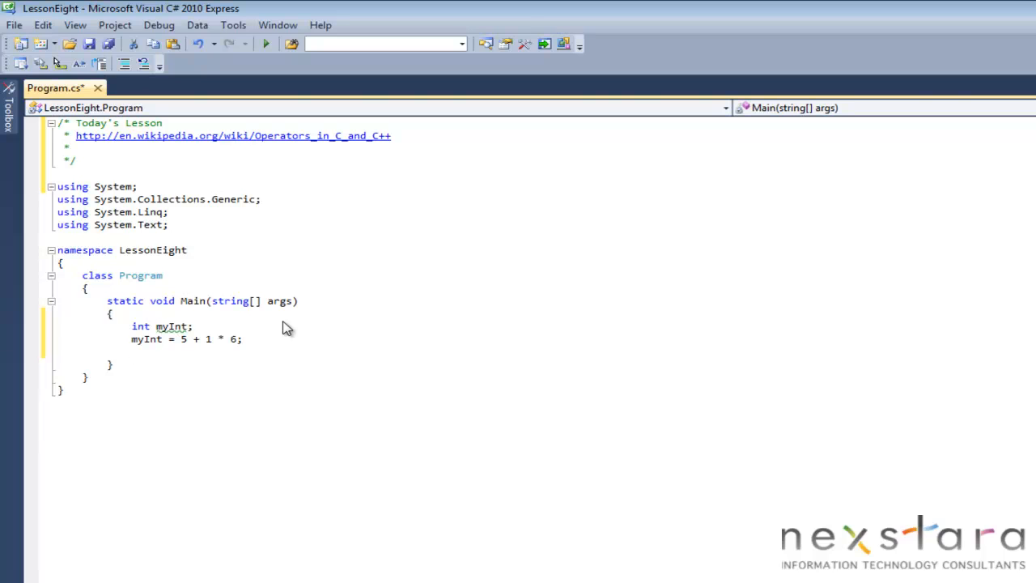
- Add Console.WriteLine(myInt); to print the result
type("Console.W")
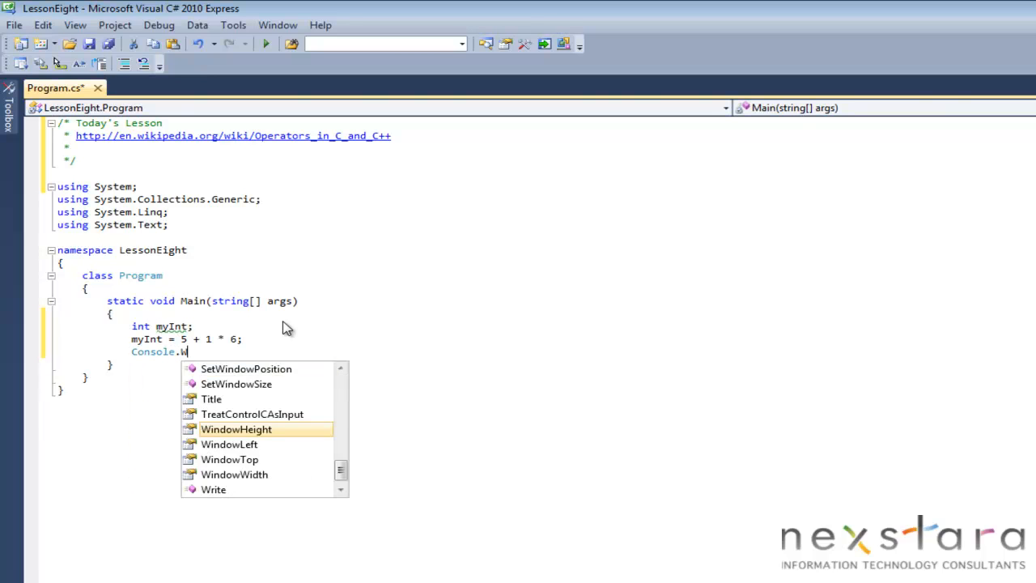
type("riteLine")
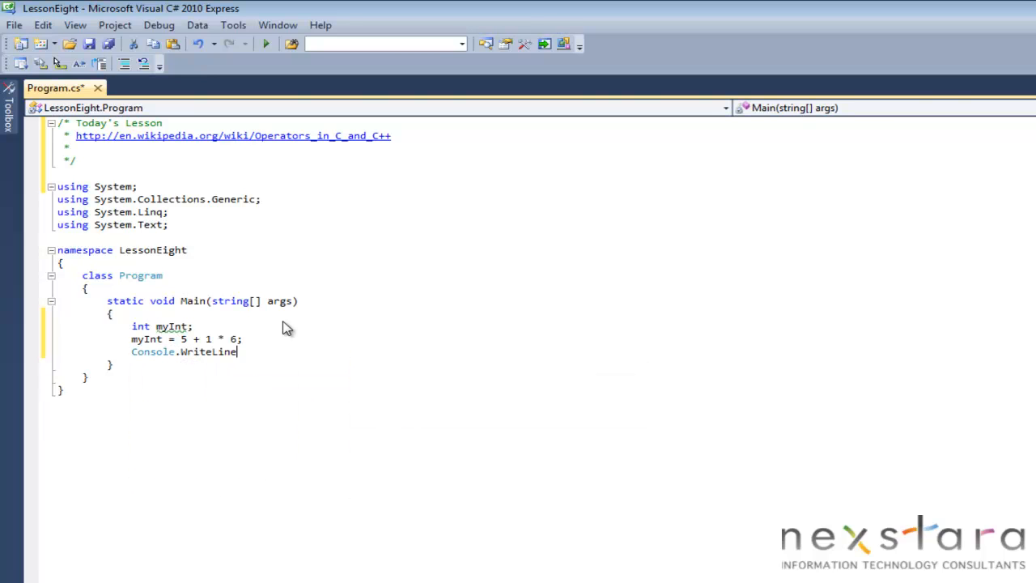
type("(myI")
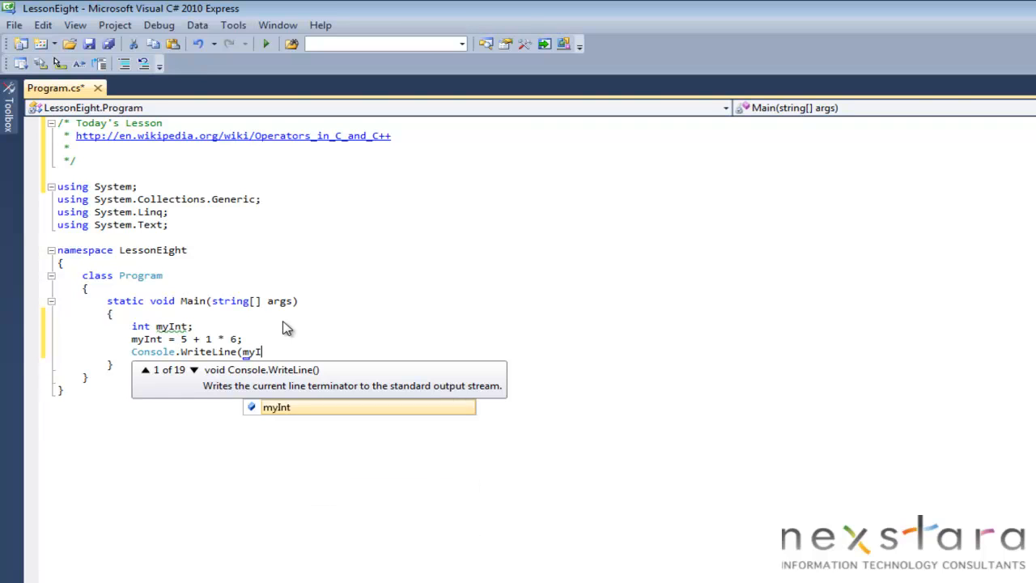
type("nt);")
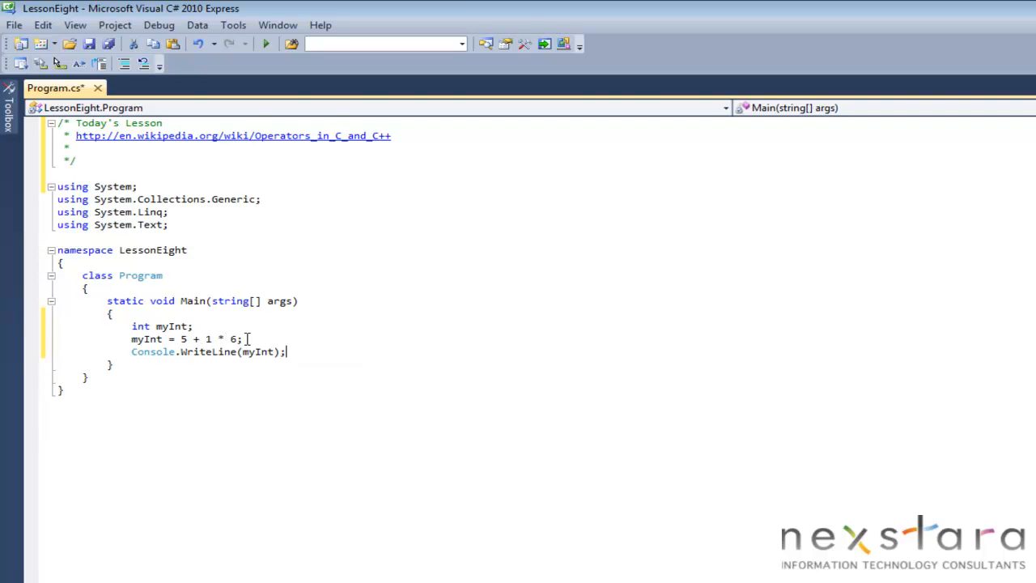
mouse_move(233, 340)
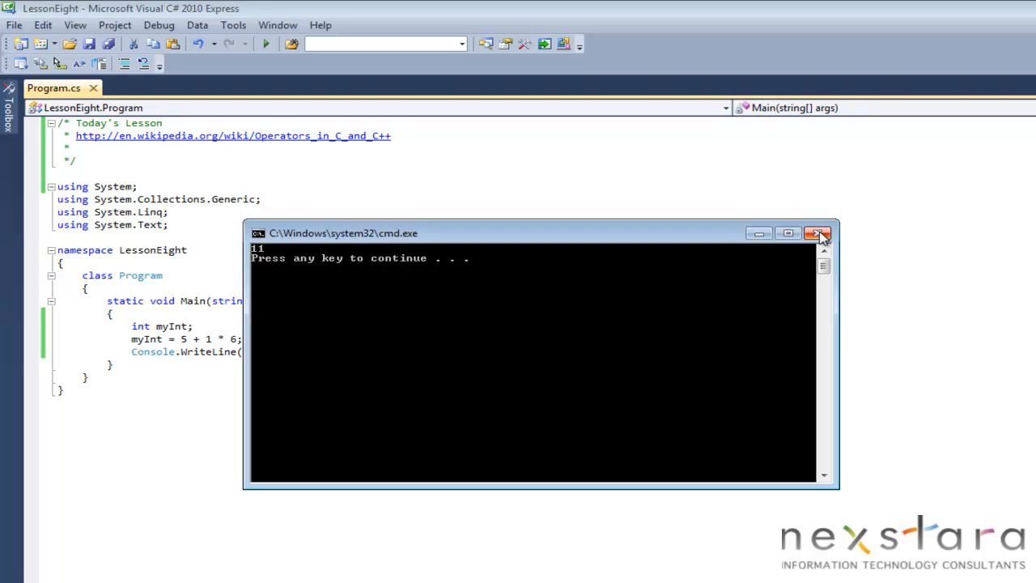
- Close the console output window after the program prints 11
left_click(818, 233)
type("int")
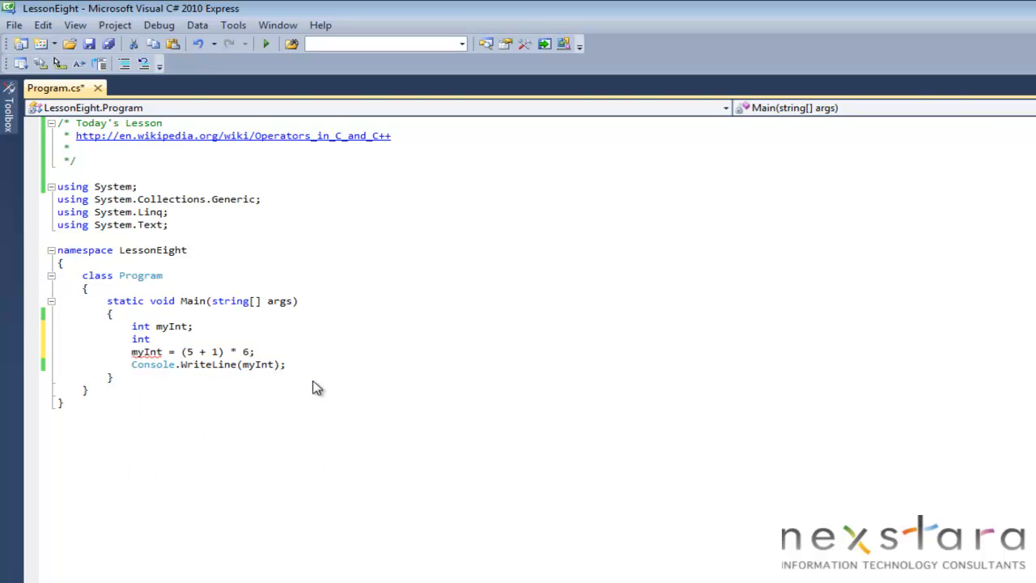
- Change the calculation to (5 + 1) * myInt2++ using the postfix increment
type("myInt2;")
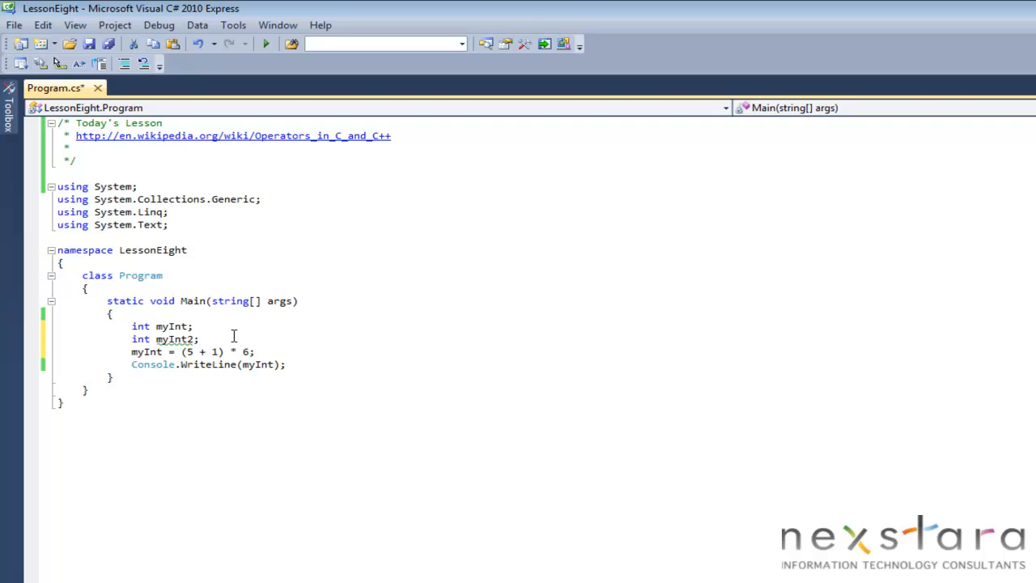
left_click(201, 339)
type(" = 6")
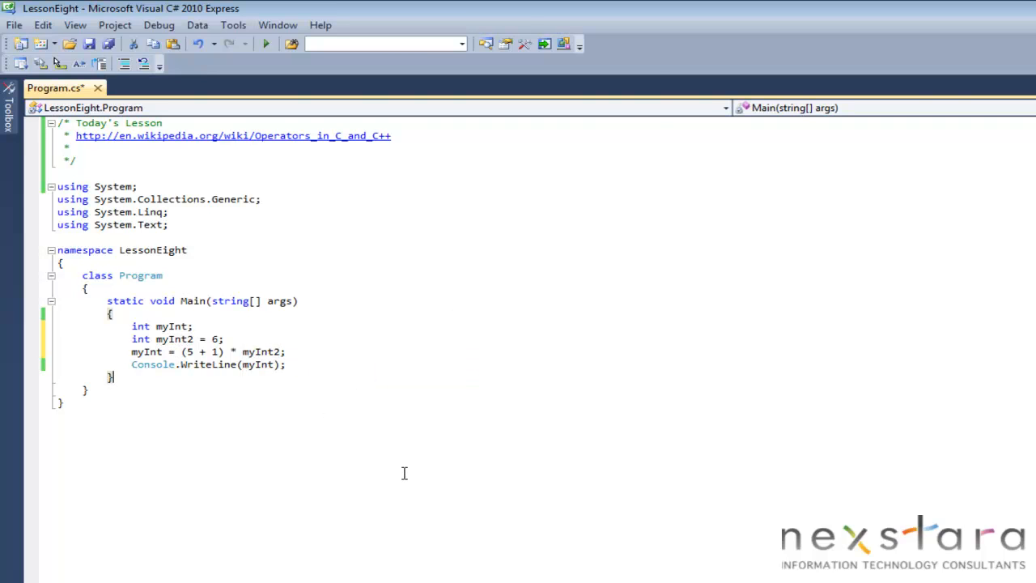
left_click(266, 44)
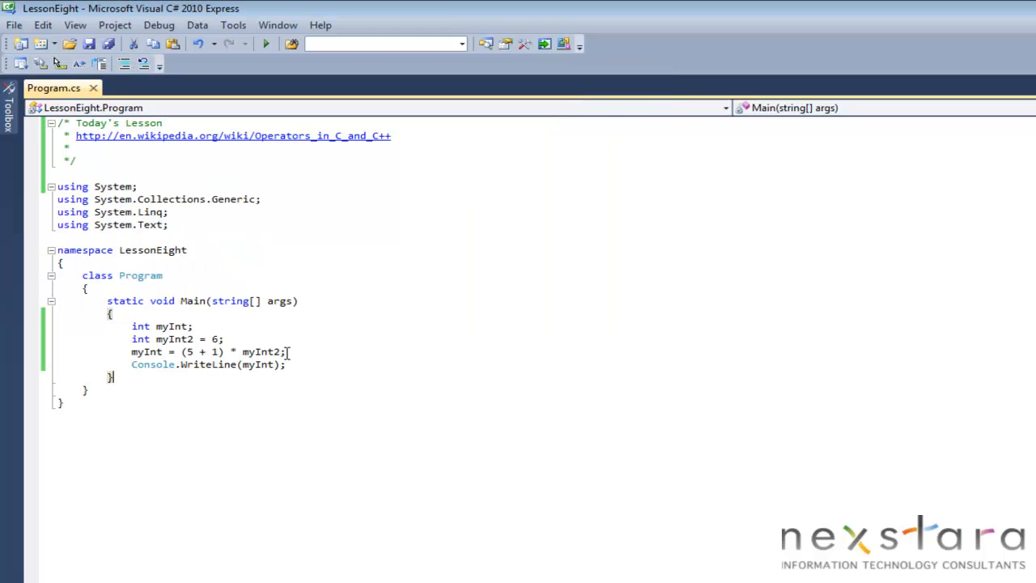
type("+")
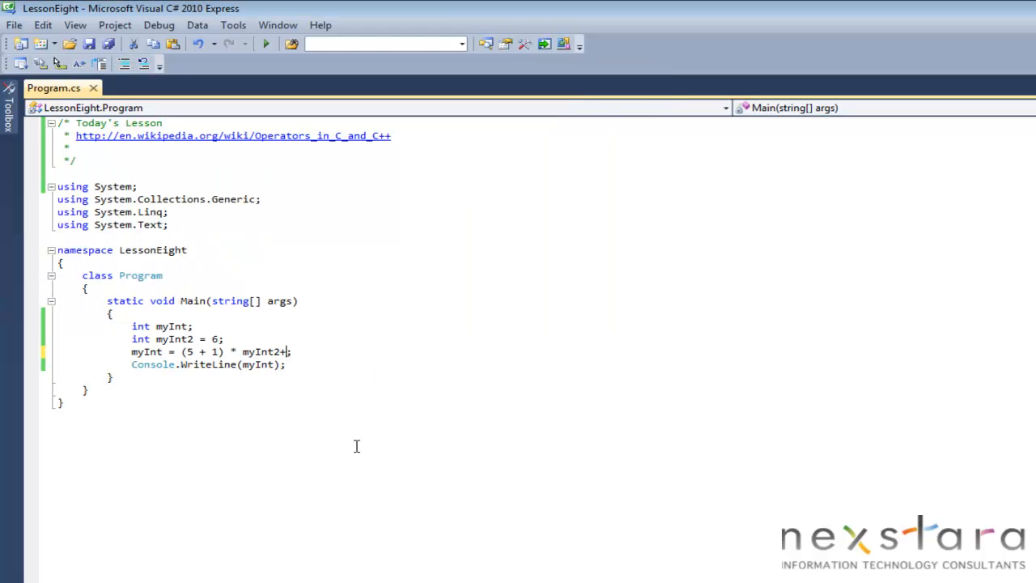
type("+")
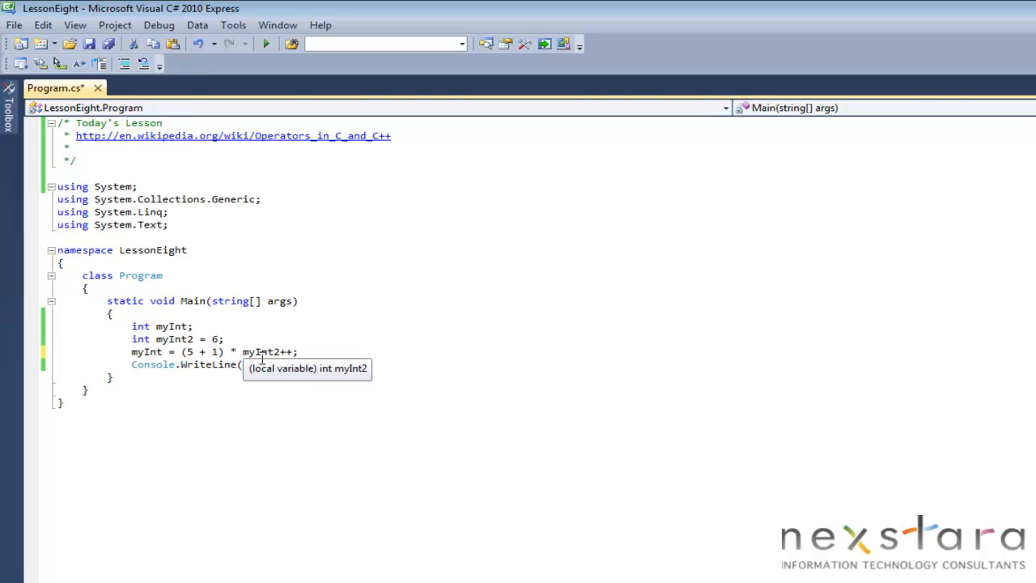
left_click(502, 380)
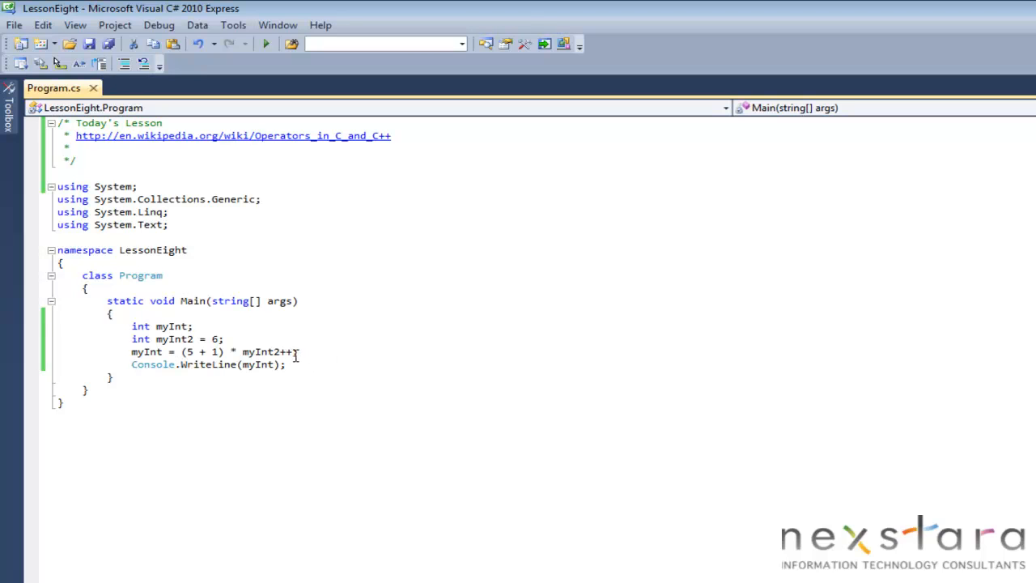
- Remove the postfix ++ and make the calculation use prefix increment ++myInt2 instead
key("Backspace")
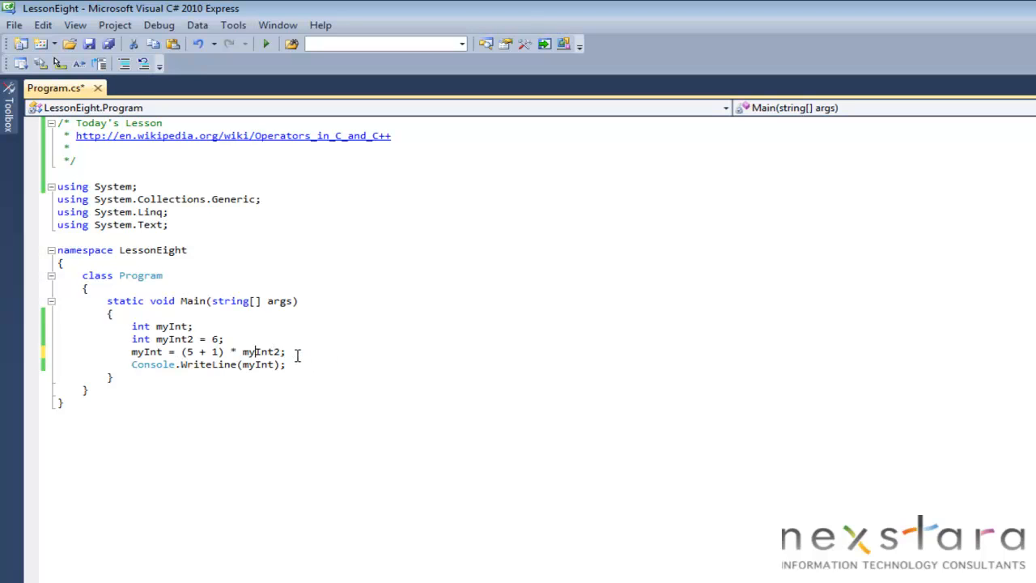
double_click(262, 353)
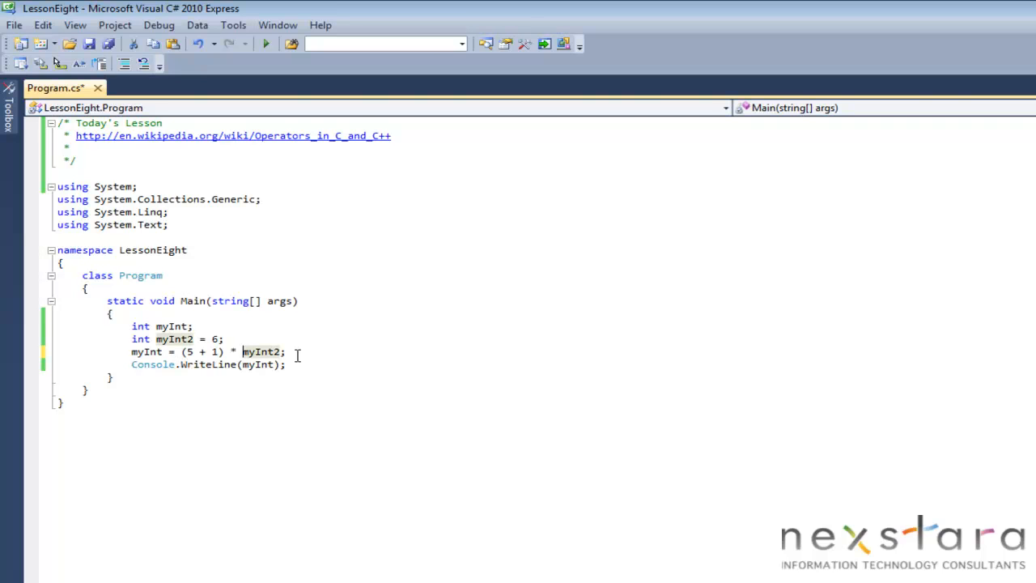
mouse_move(284, 428)
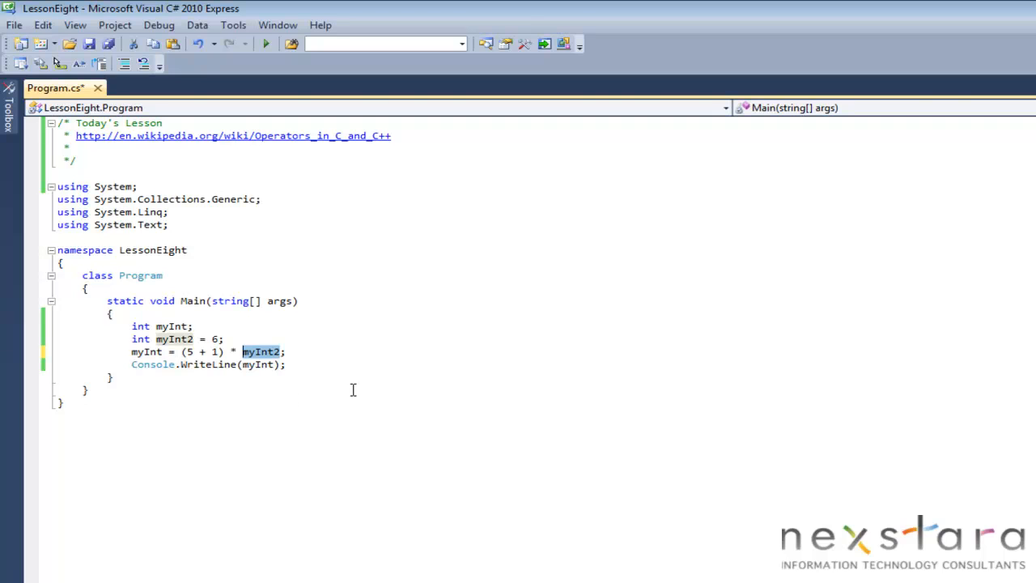
left_click(243, 351)
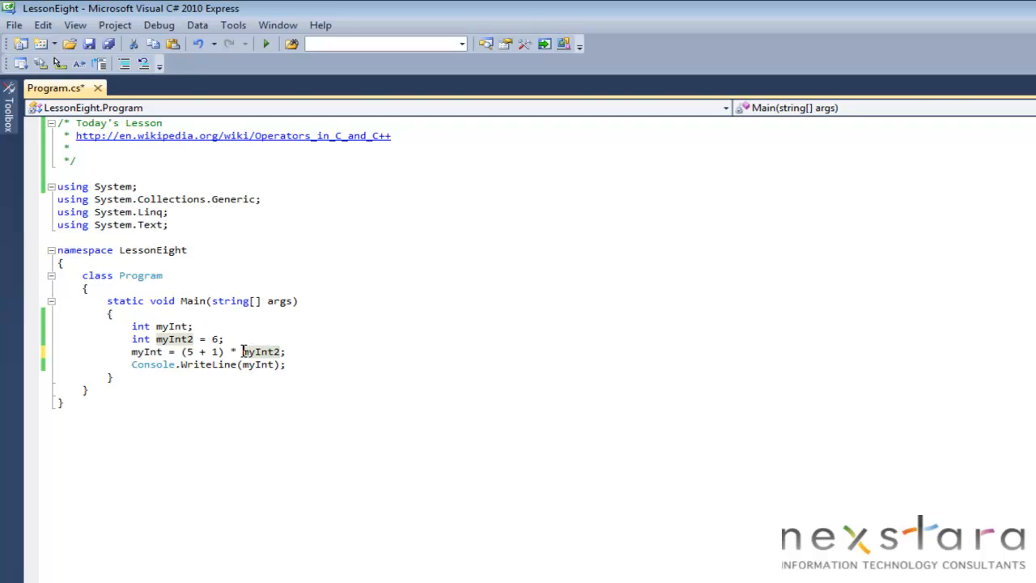
type("++")
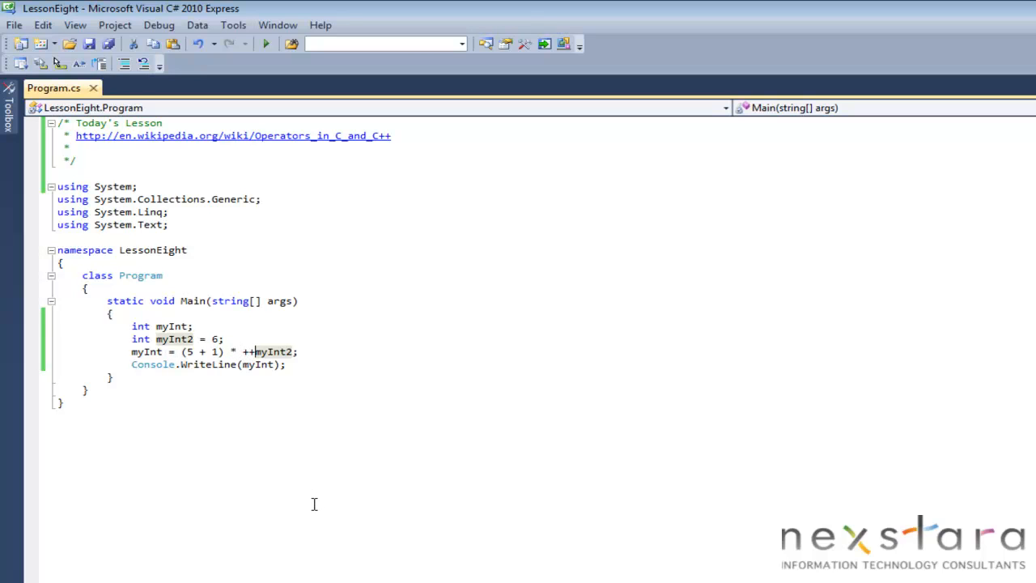
mouse_move(327, 404)
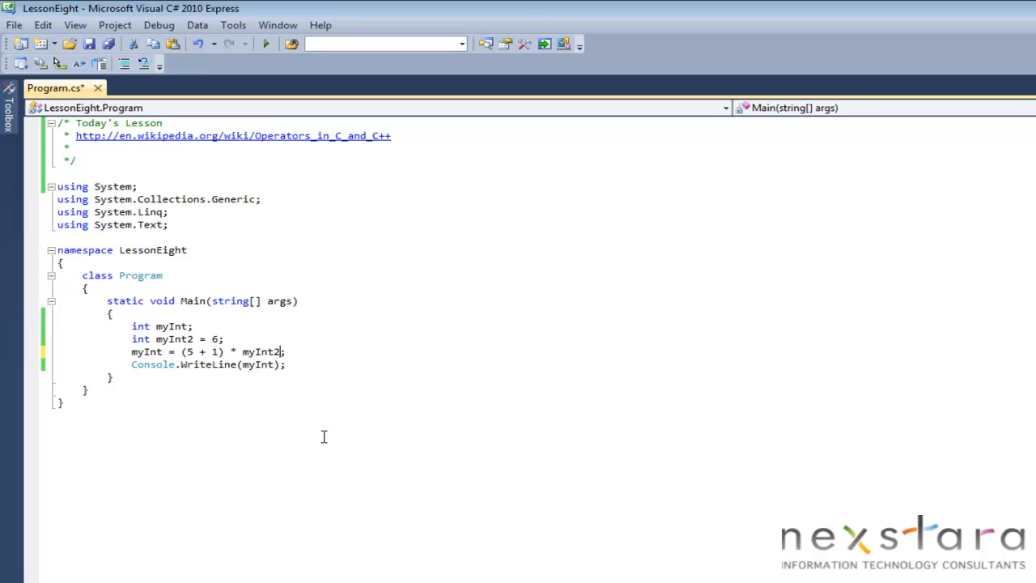
- Restore the postfix form so the calculation ends with myInt2++;
type("++")
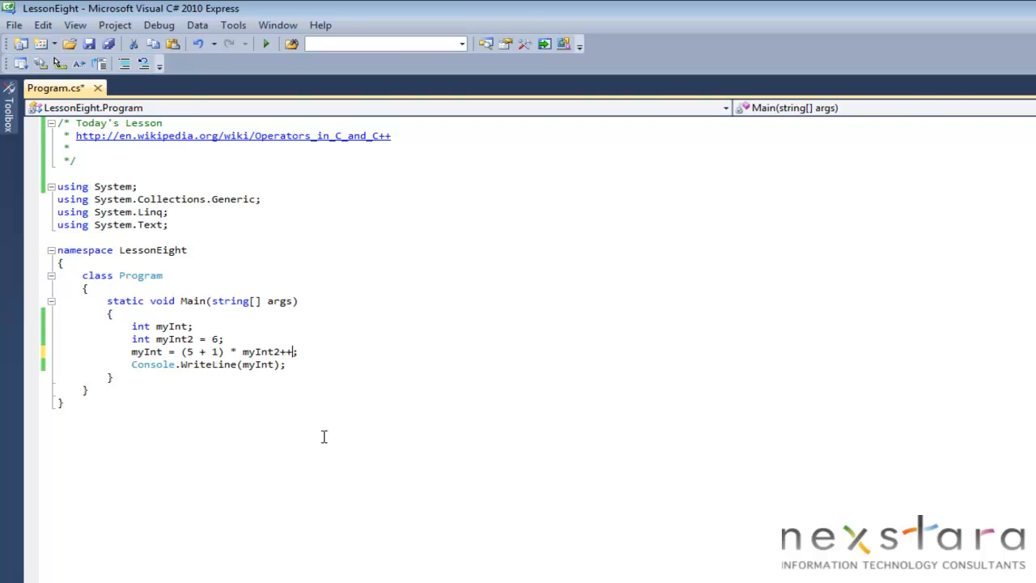
type(";")
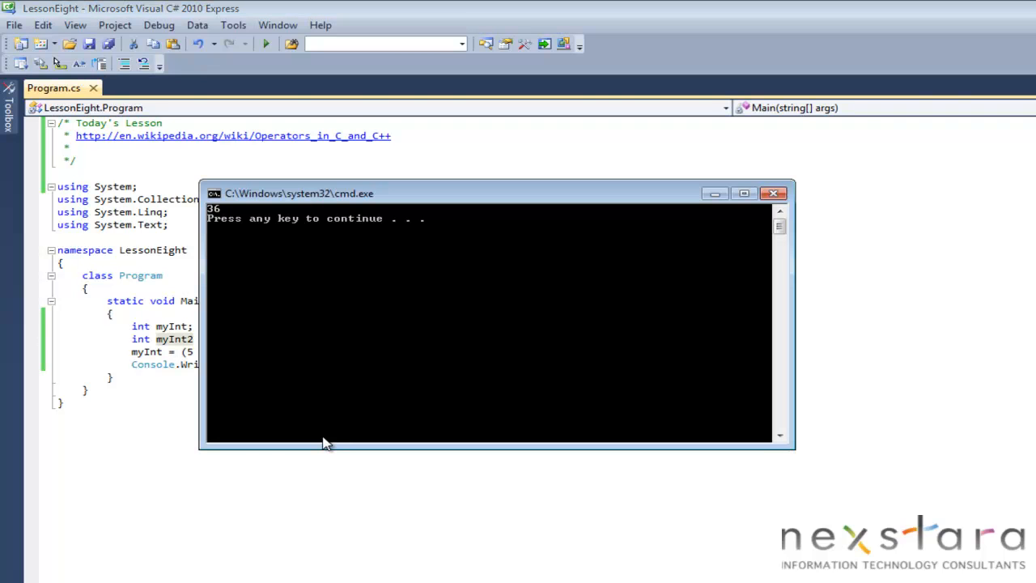
mouse_move(418, 323)
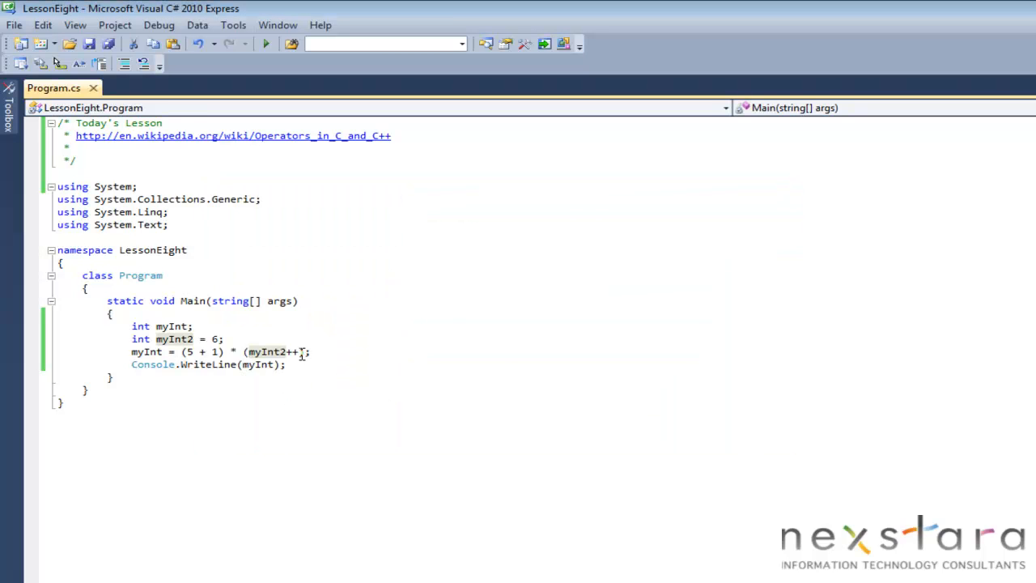
mouse_move(262, 364)
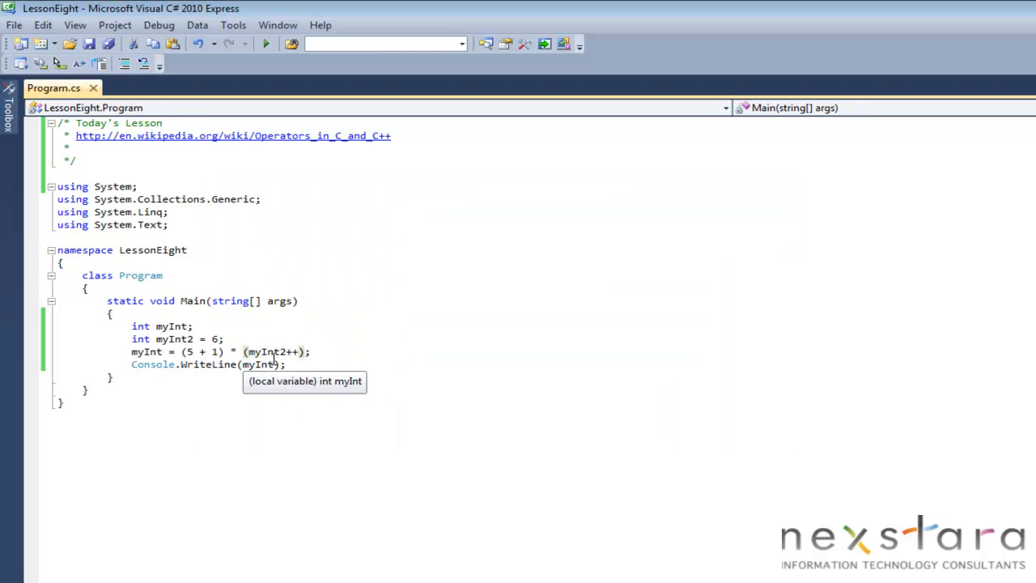
mouse_move(257, 366)
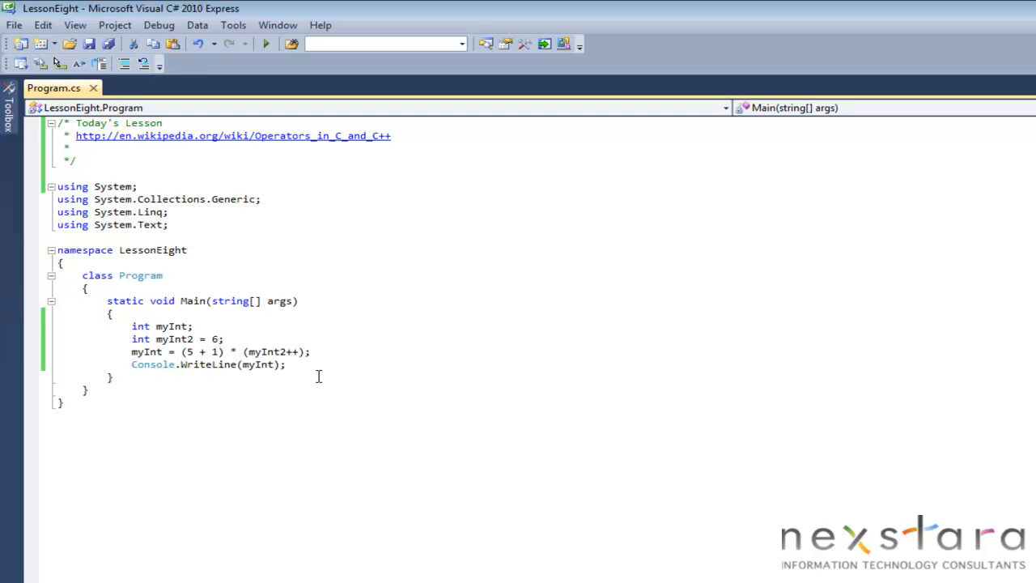
- Add two lines before the output: myInt = 5 + 1; and myInt = myInt * 6;
left_click(285, 364)
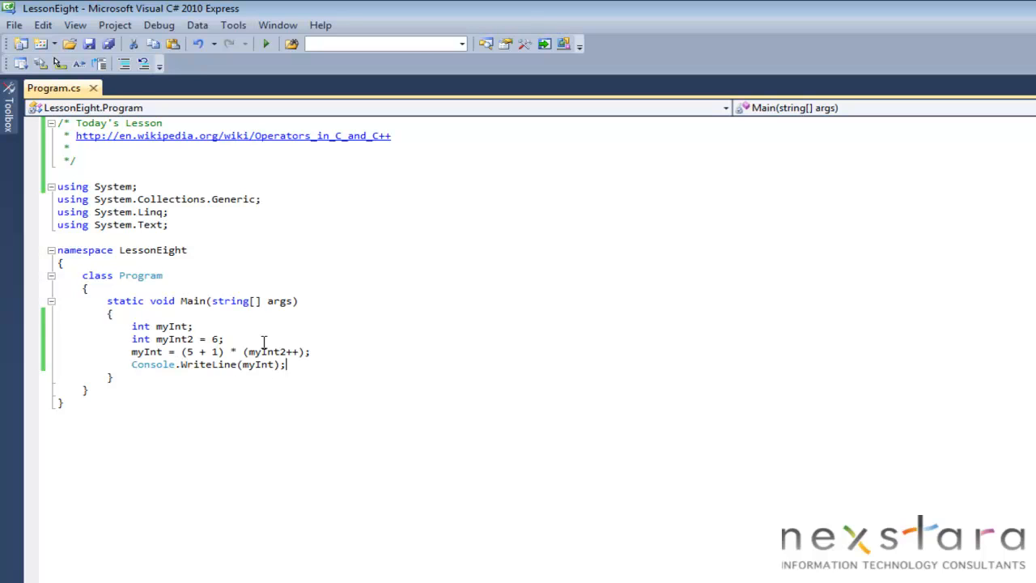
mouse_move(318, 353)
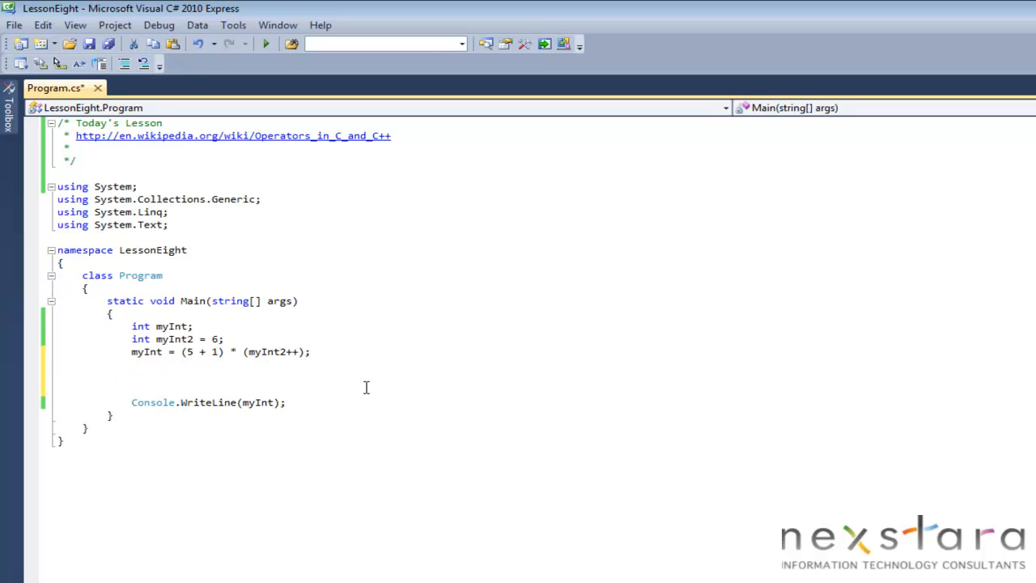
type("myInt")
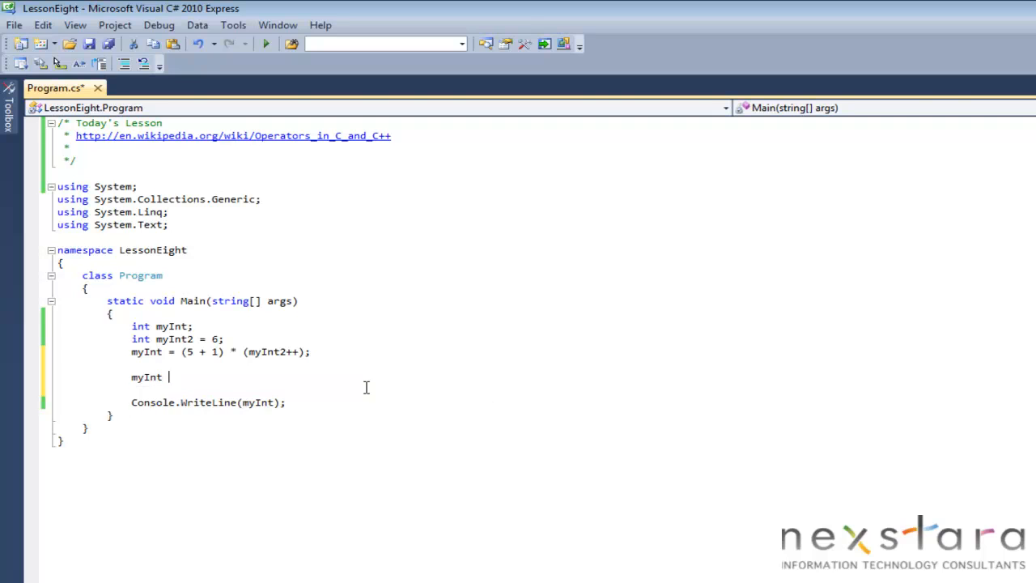
type("= 5 + 1;")
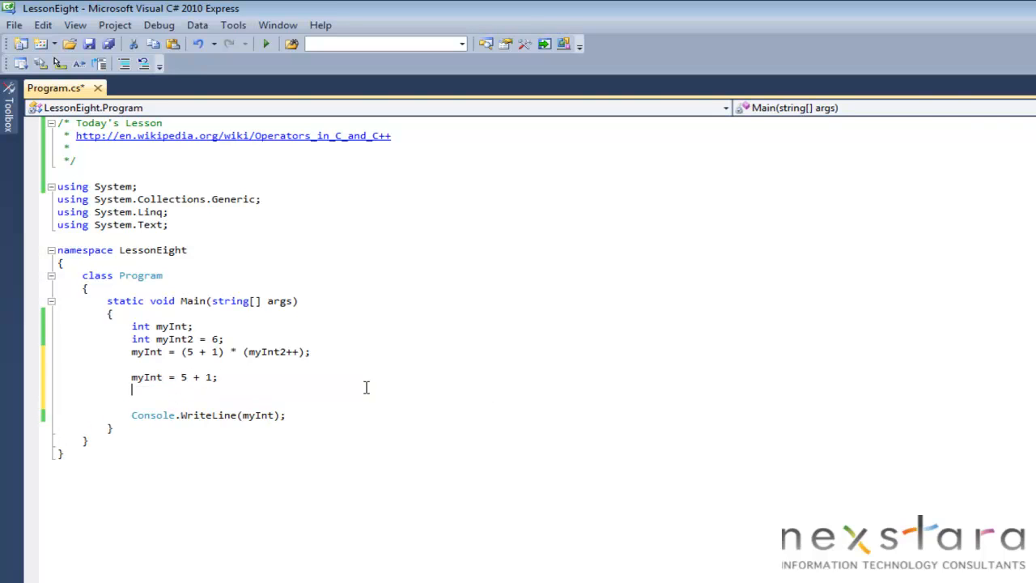
type("My")
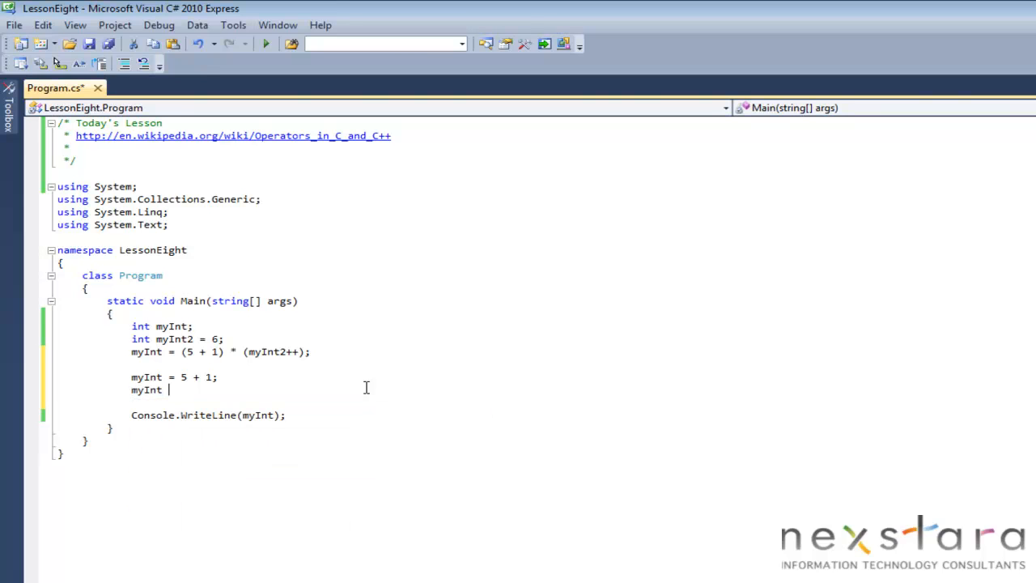
type("=")
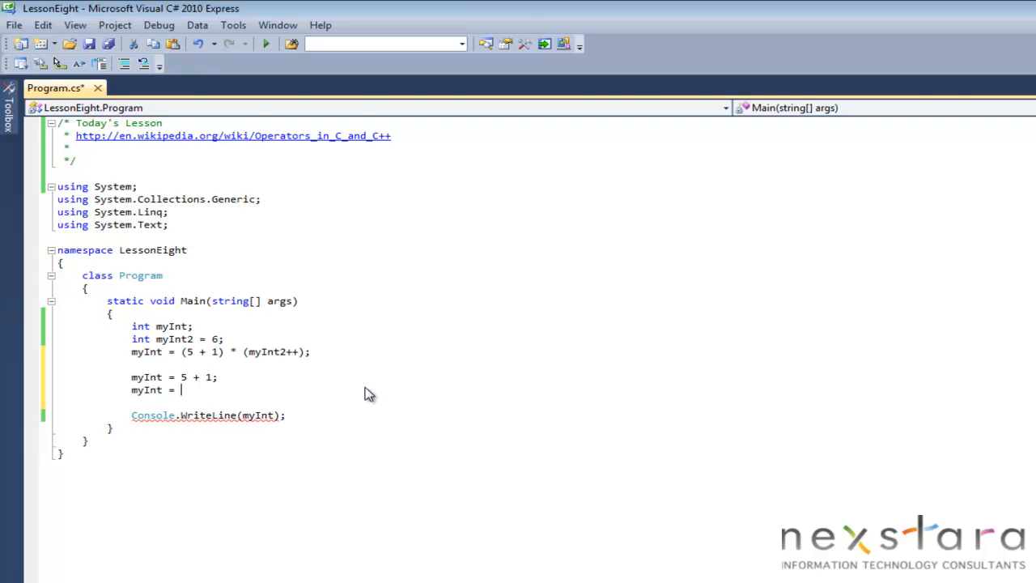
type("myInt *")
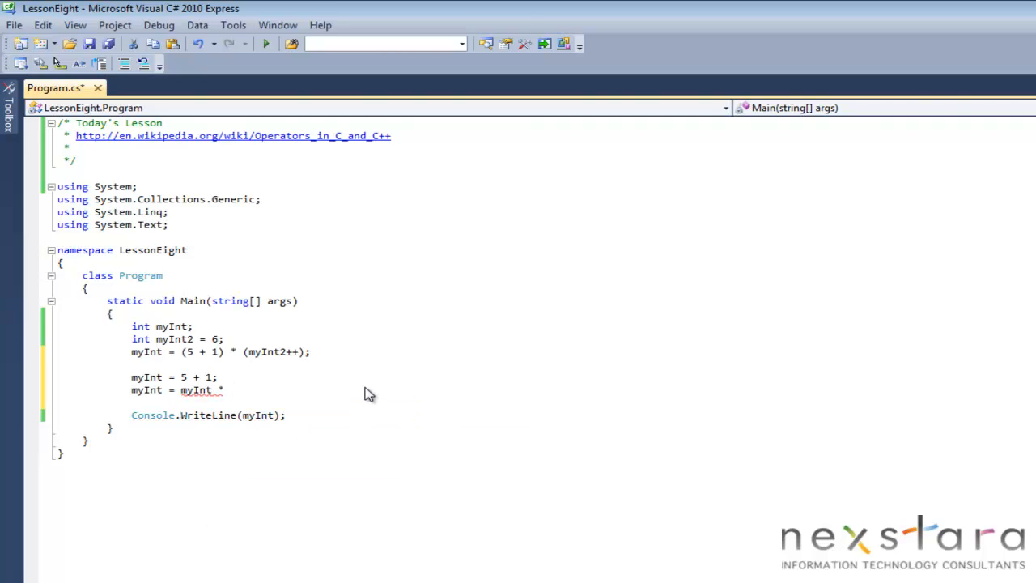
type("6;")
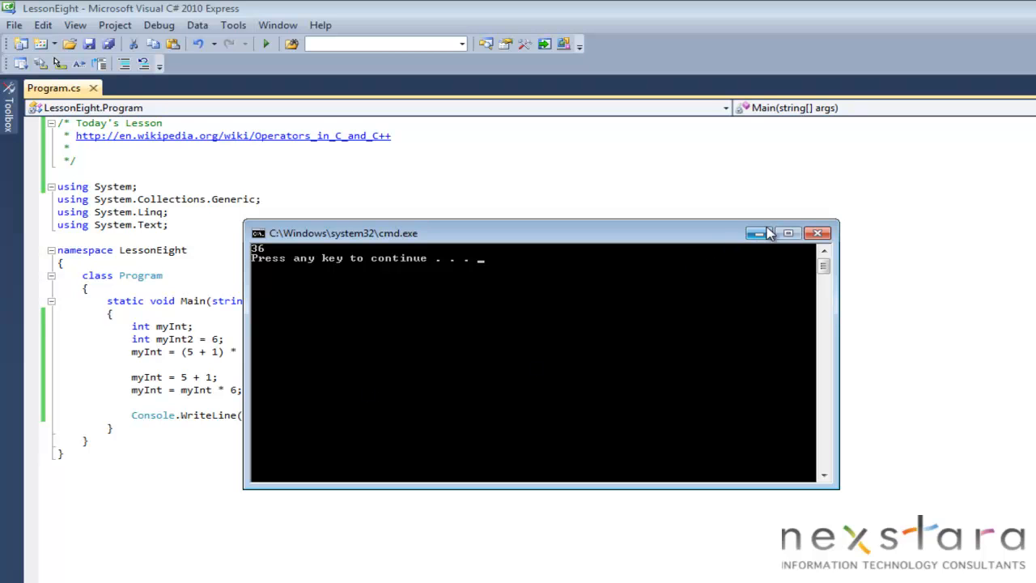
- Close the console after it prints 36 and select the original one-line calculation
left_click(824, 233)
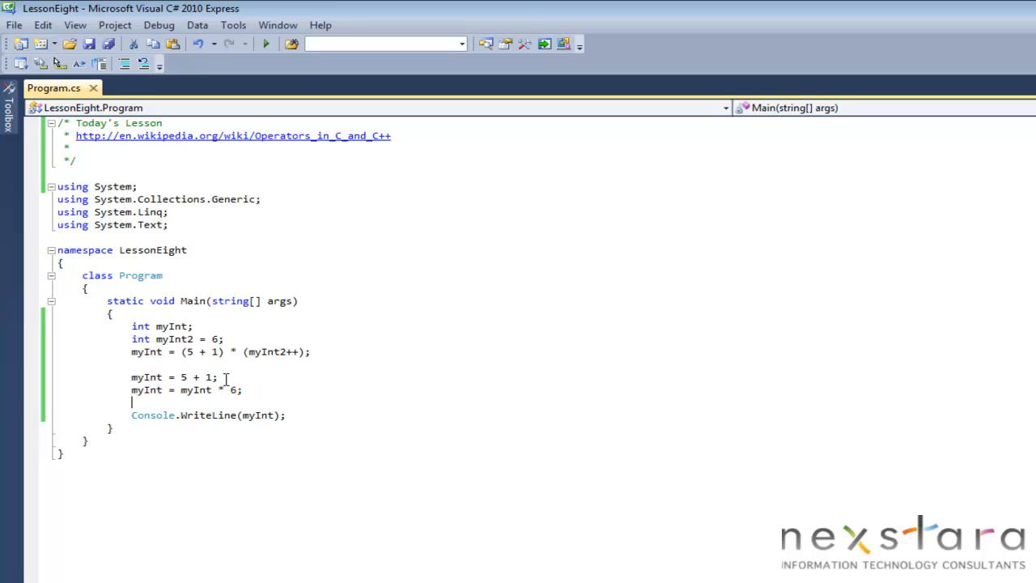
left_click_drag(156, 389, 243, 388)
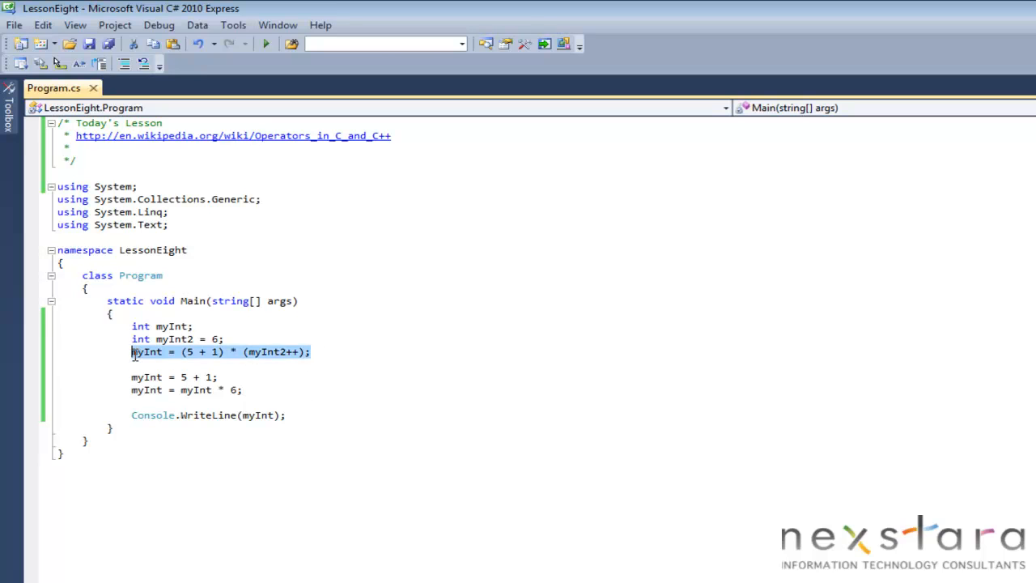
left_click(450, 459)
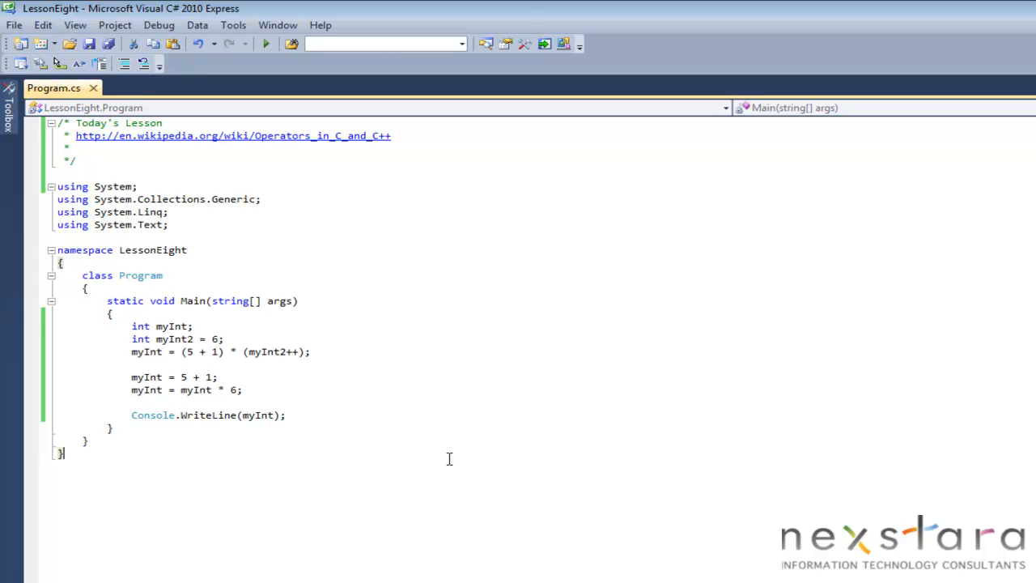
mouse_move(537, 332)
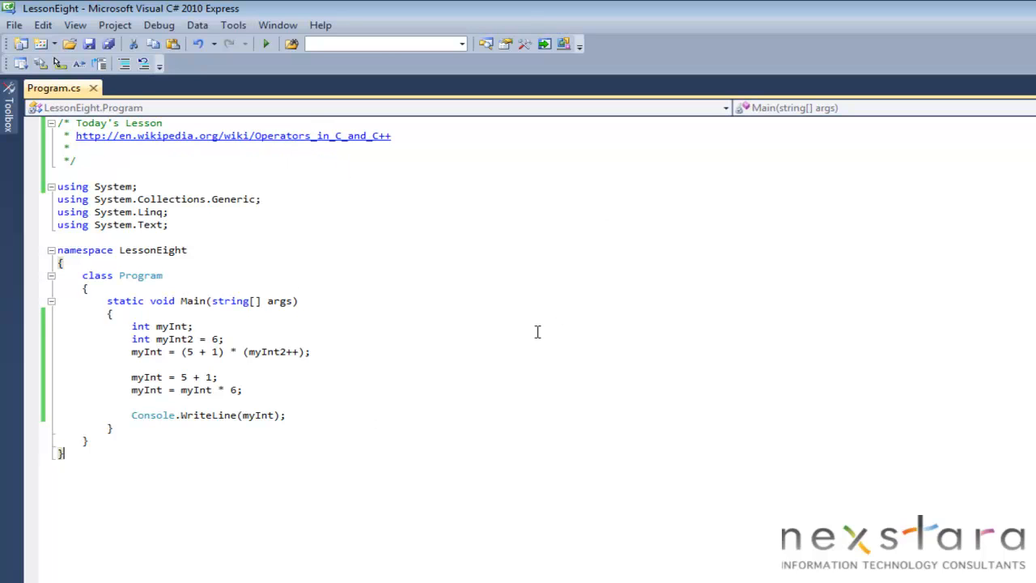
mouse_move(384, 440)
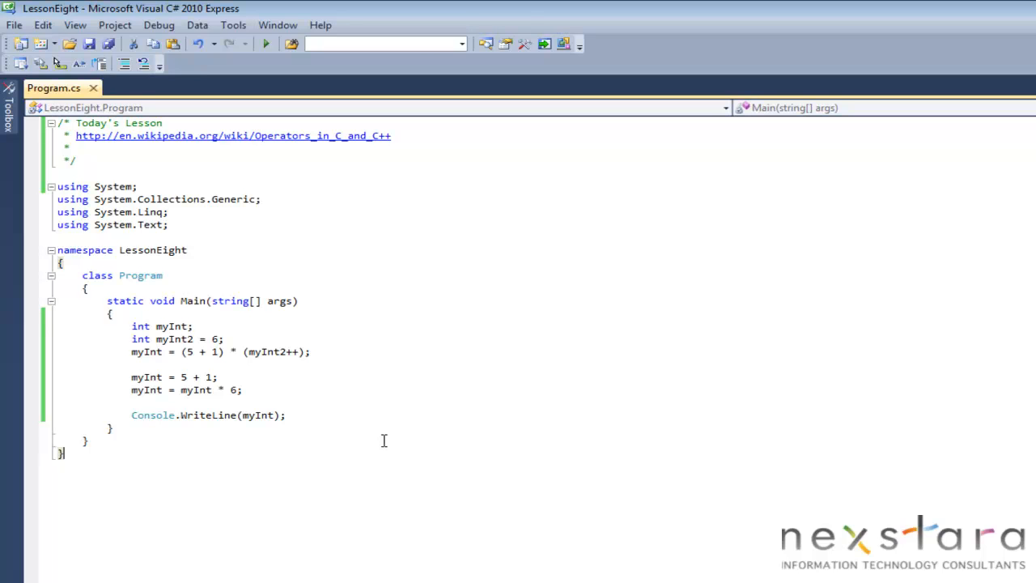